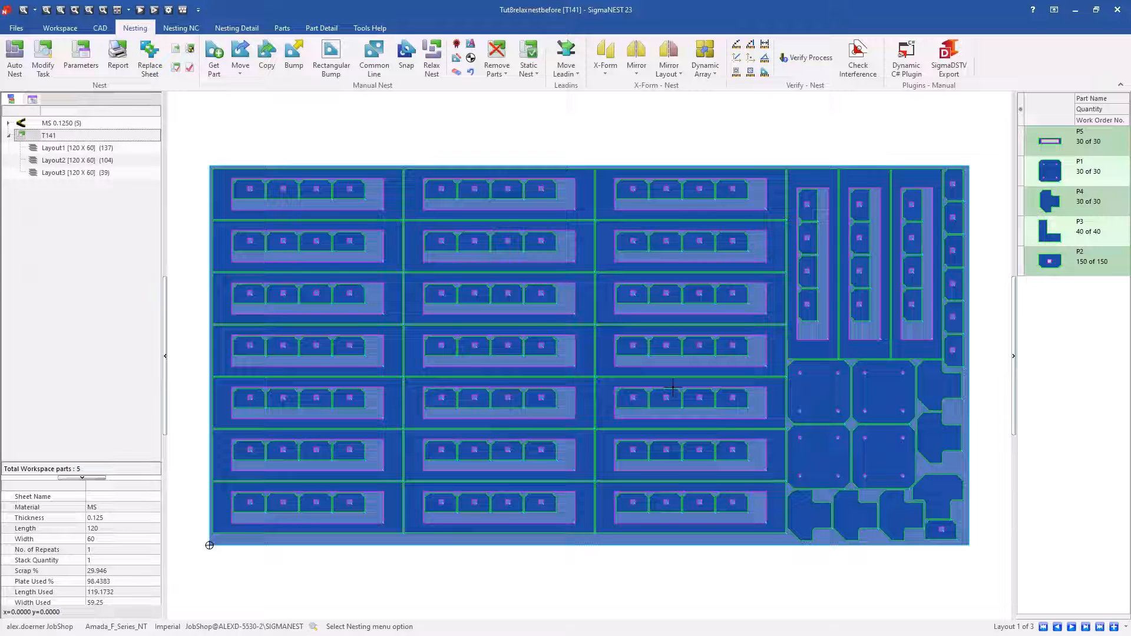
pyautogui.moveTo(440, 201)
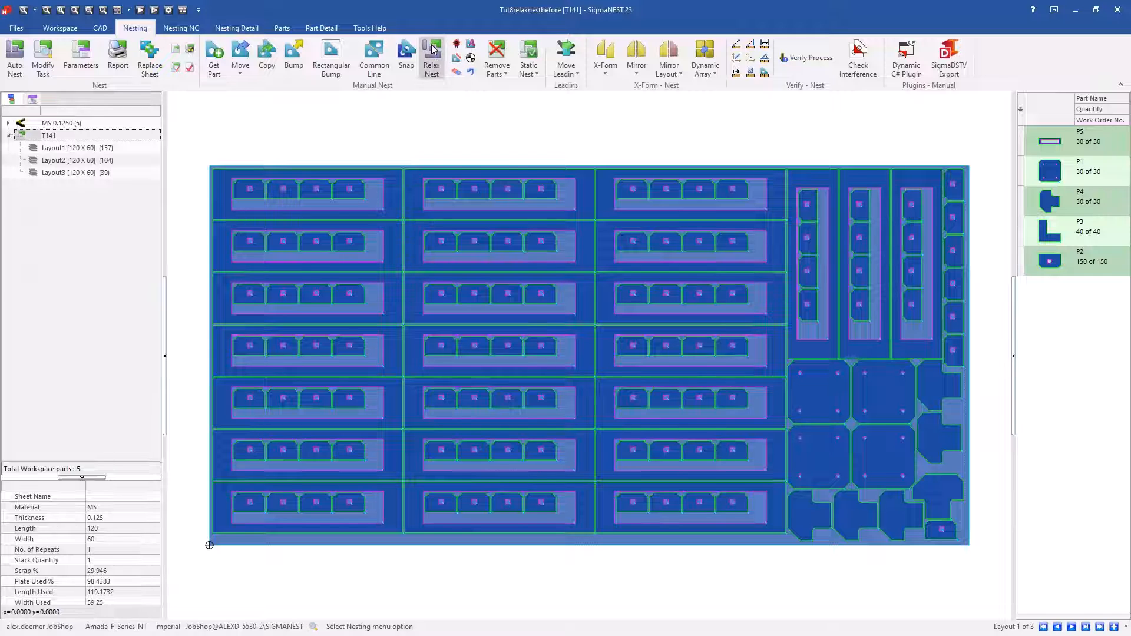
# Configure Relax Nest for the current sheet with a 90% last sheet utilization threshold
pyautogui.click(431, 58)
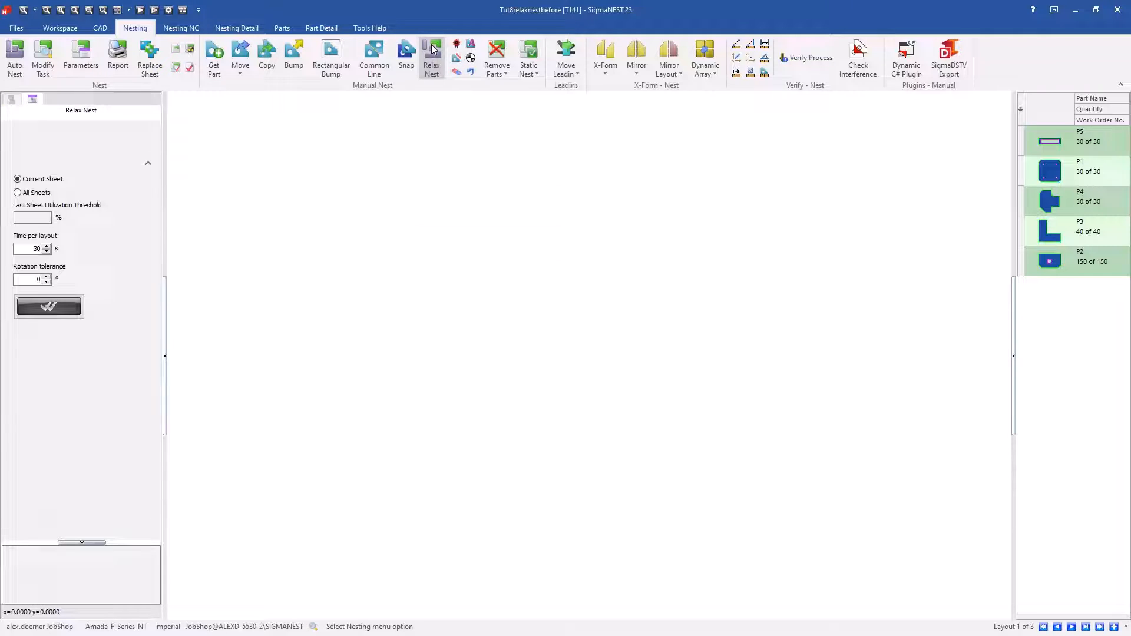
pyautogui.click(49, 307)
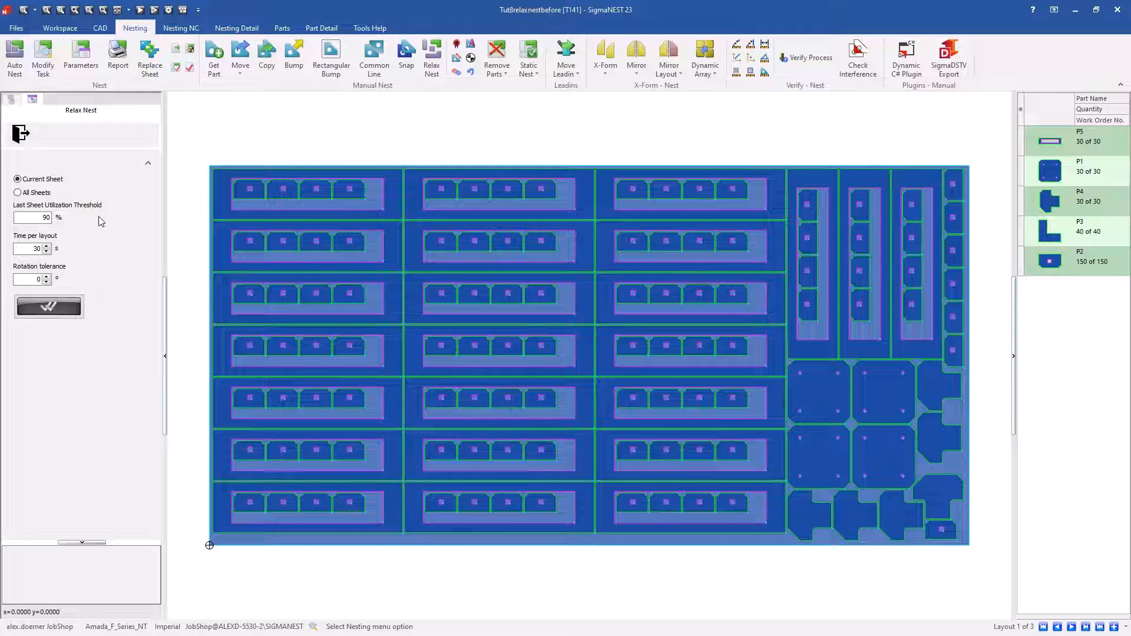
pyautogui.moveTo(95, 266)
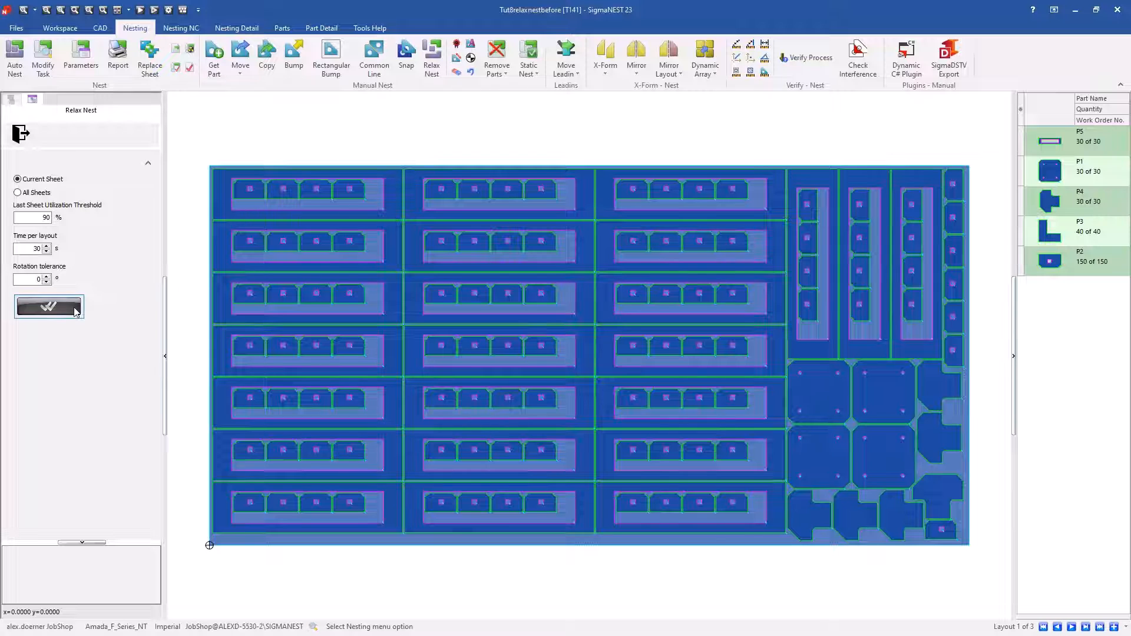
# Confirm the Relax Nest panel so the nesting engine begins processing the current sheet
pyautogui.click(47, 306)
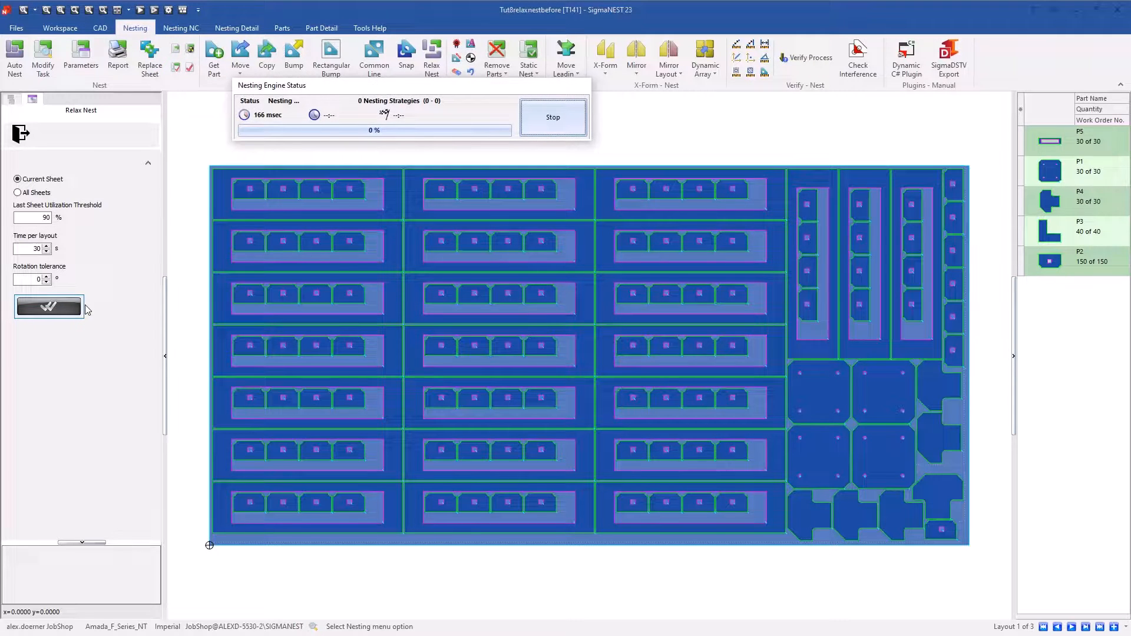
pyautogui.click(47, 306)
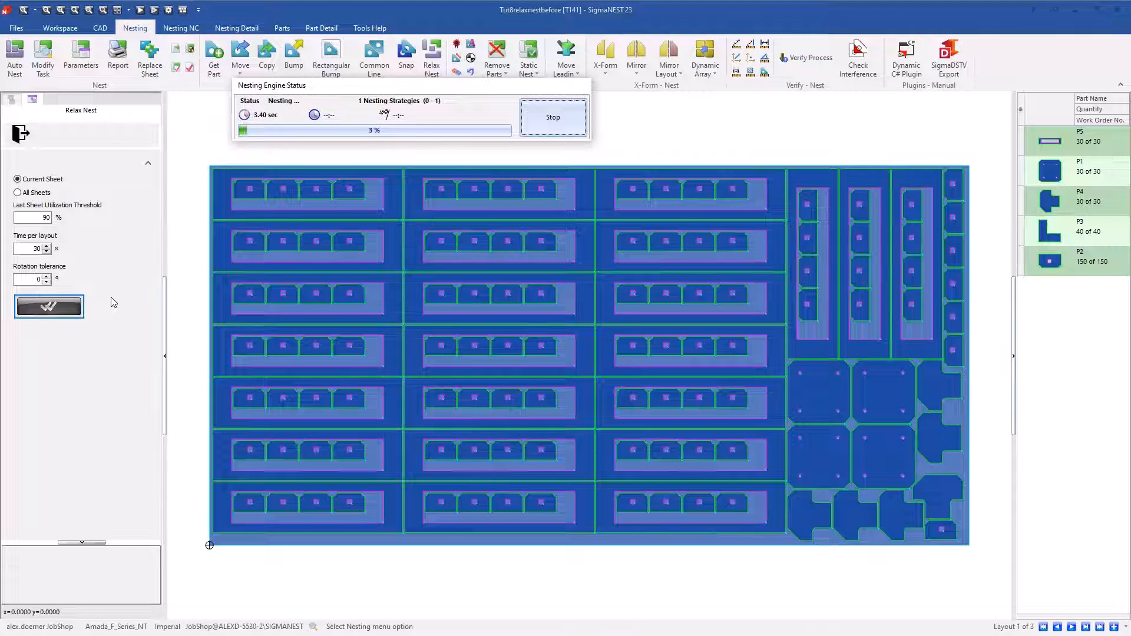